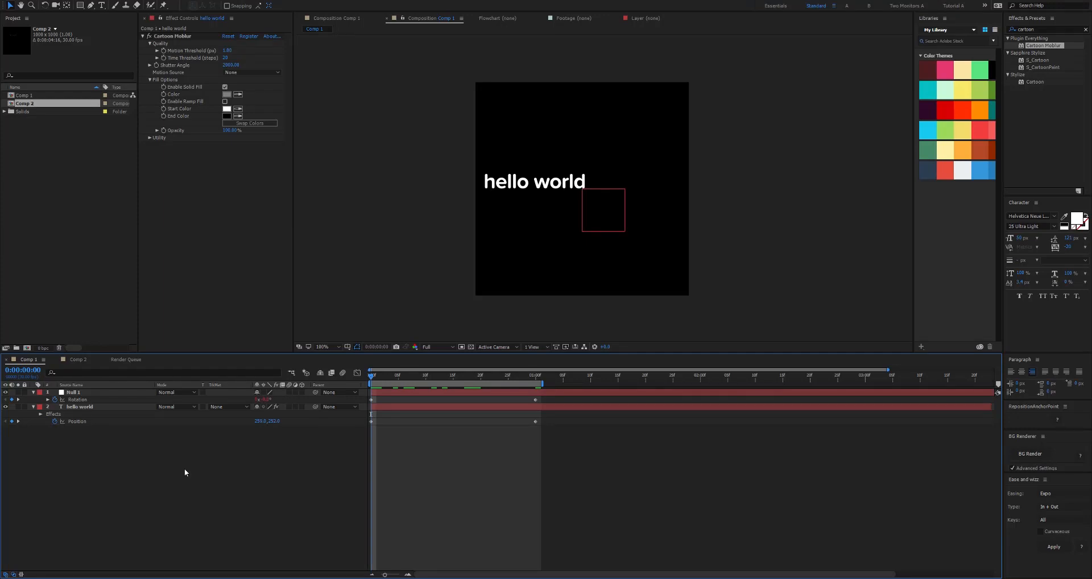
mouse_move(184, 476)
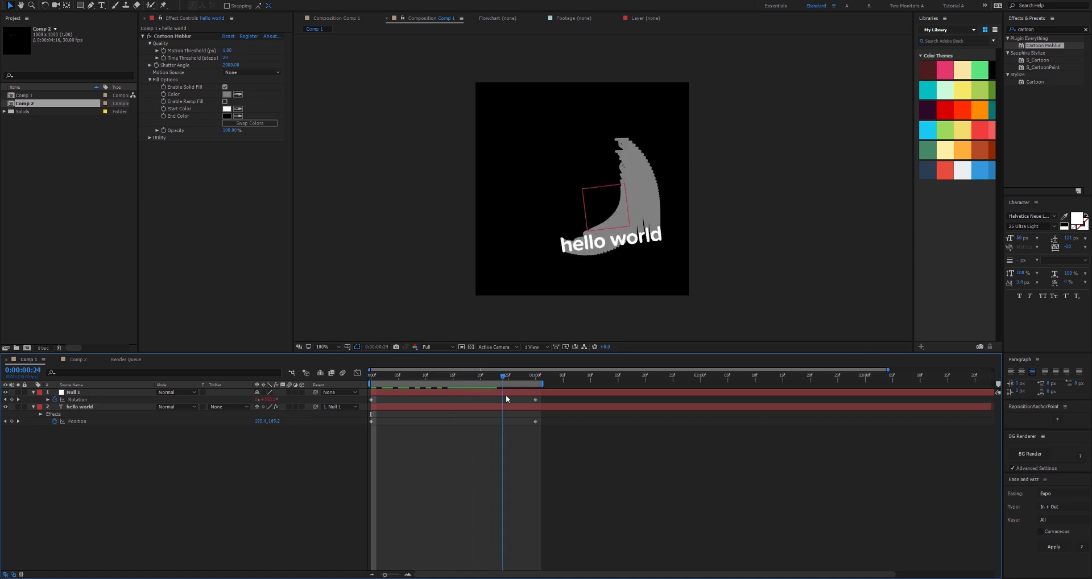
Select the hello world text layer to duplicate it and add an adjustment layer above.
left_click(463, 375)
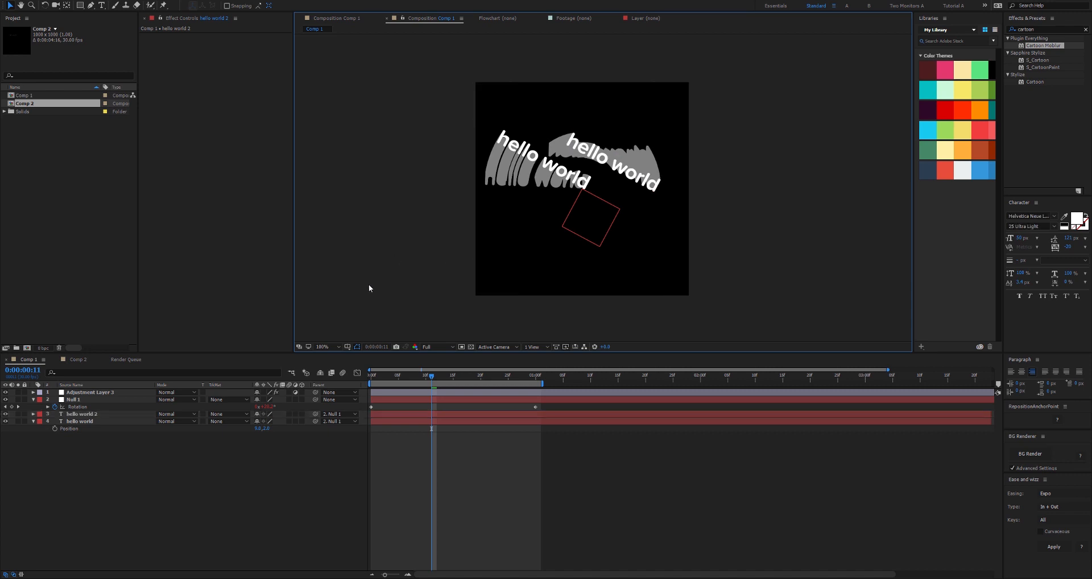
Apply Cartoon Moblur to Adjustment Layer 3, leaving a single hello world text layer beneath it.
left_click(87, 391)
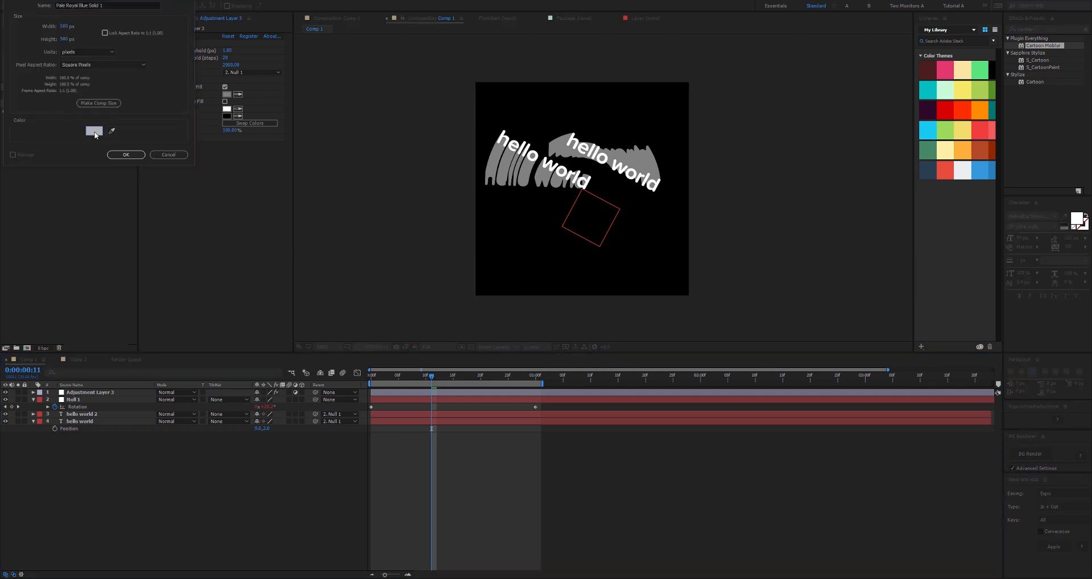
left_click(95, 131)
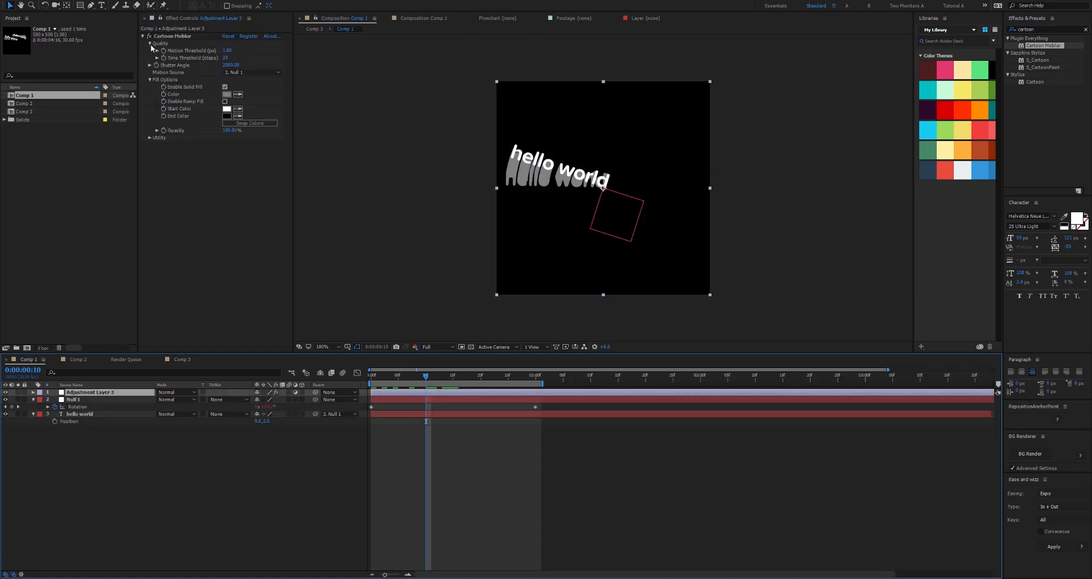
mouse_move(169, 49)
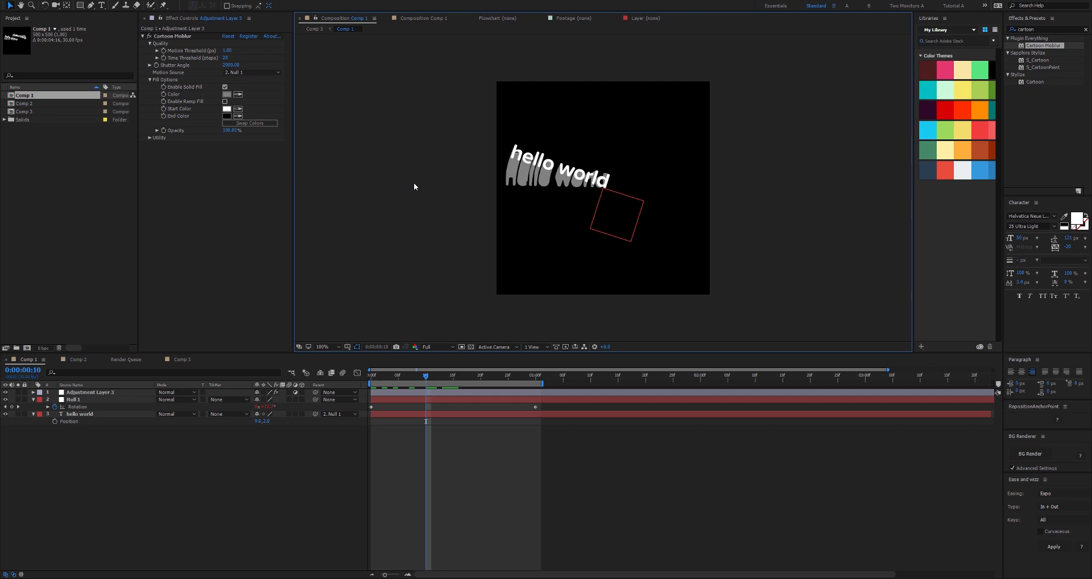
mouse_move(196, 58)
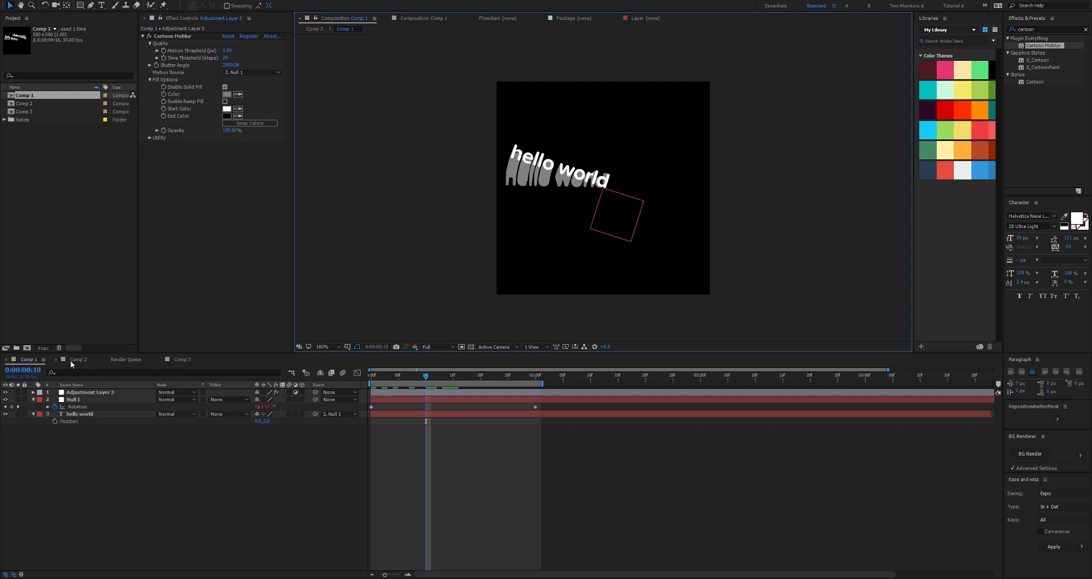
Switch to the Comp 2 timeline to preview the diagonal Cartoon Moblur trail.
left_click(76, 359)
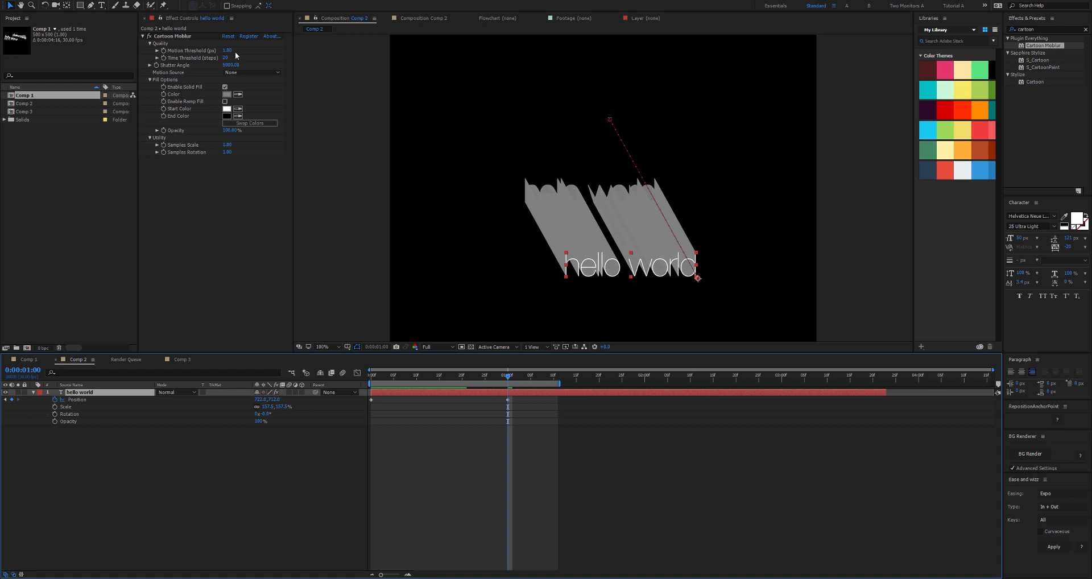
mouse_move(572, 269)
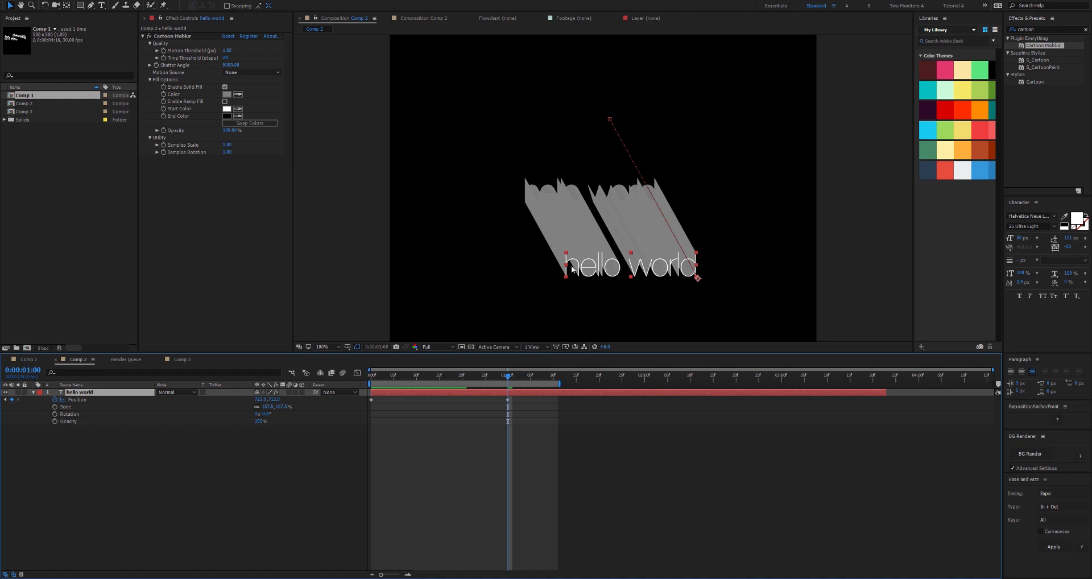
mouse_move(547, 206)
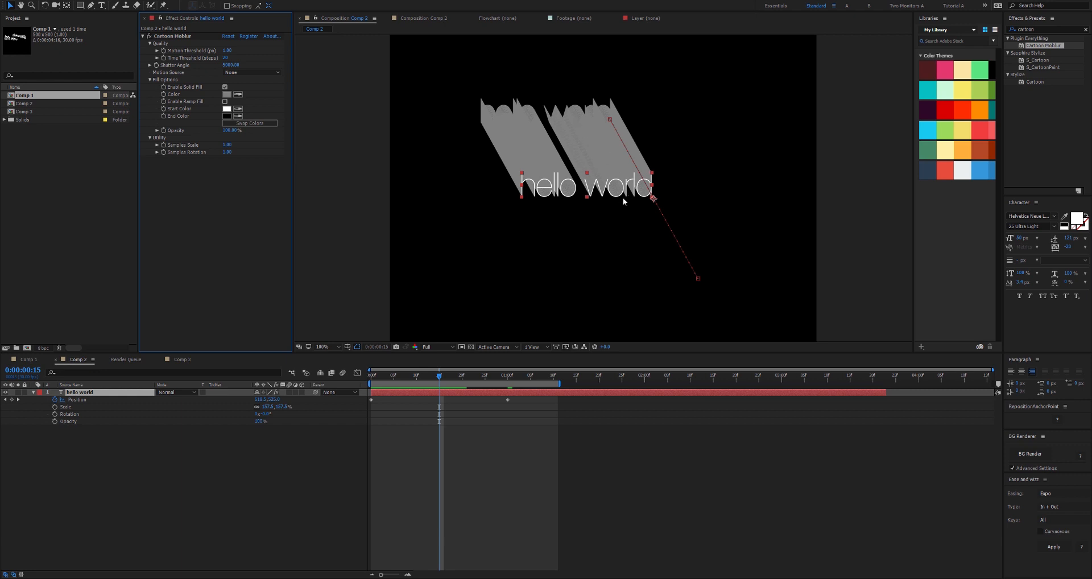
Increase the Cartoon Moblur Motion Threshold (px) so the trail breaks into separate copies.
left_click(229, 50)
type("20")
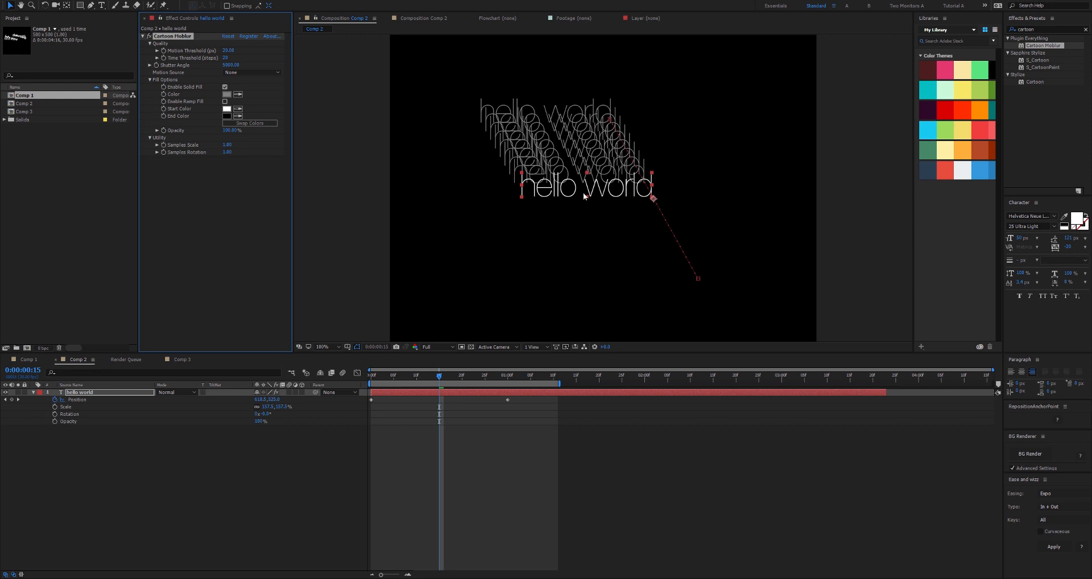
left_click(227, 50)
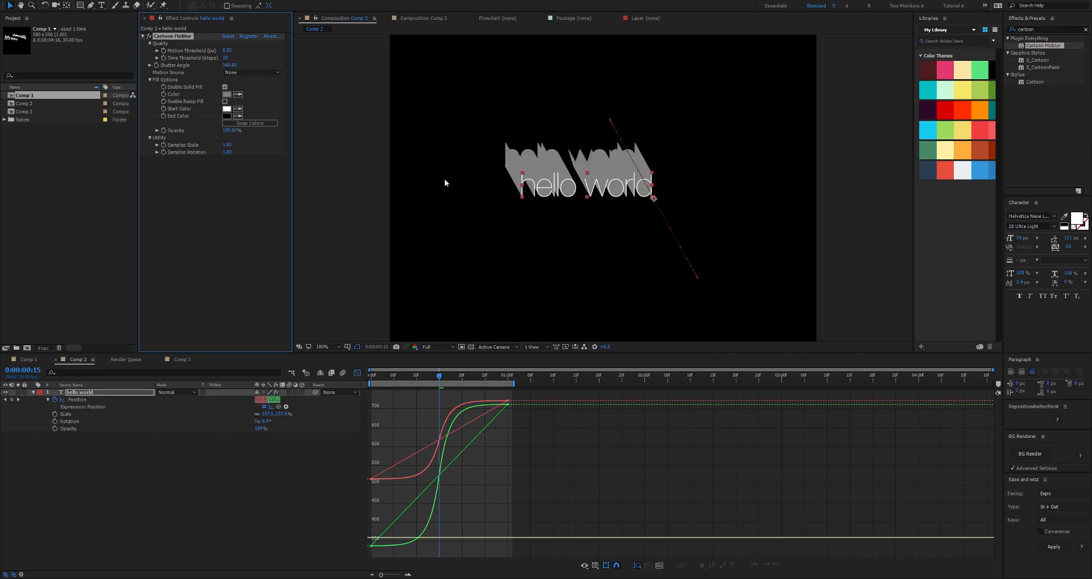
mouse_move(371, 190)
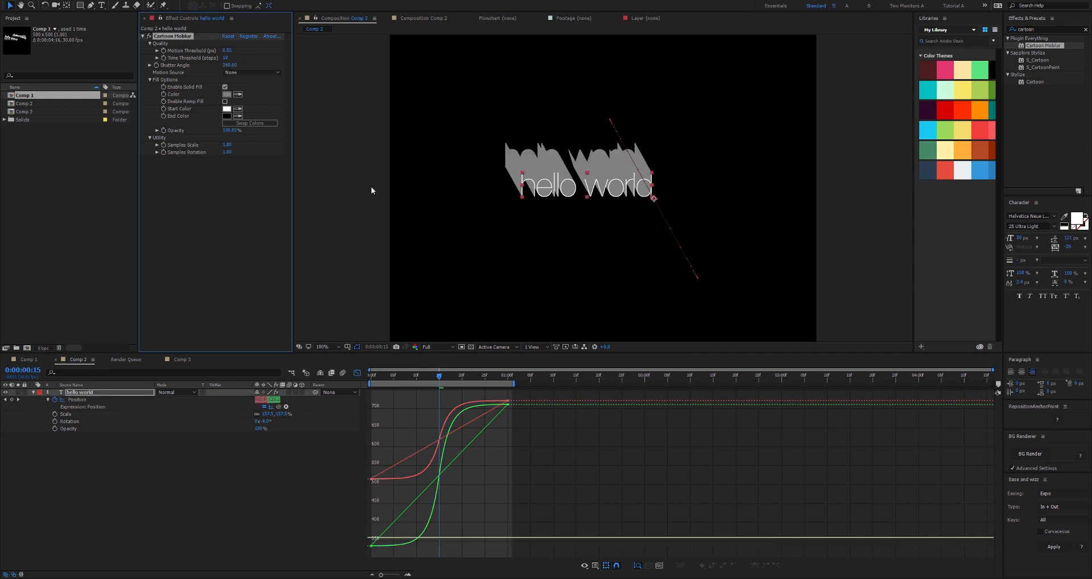